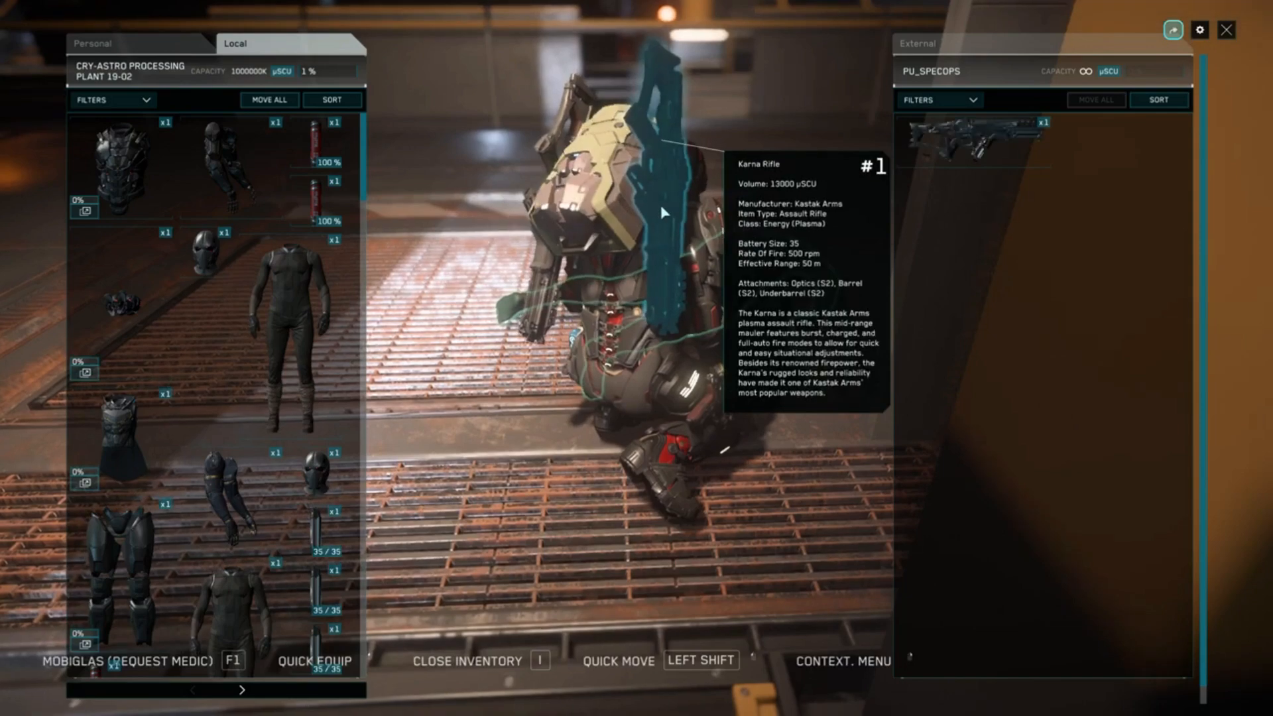
Step: Close the special-ops body's inventory after equipping the Karna plasma rifle
key(i)
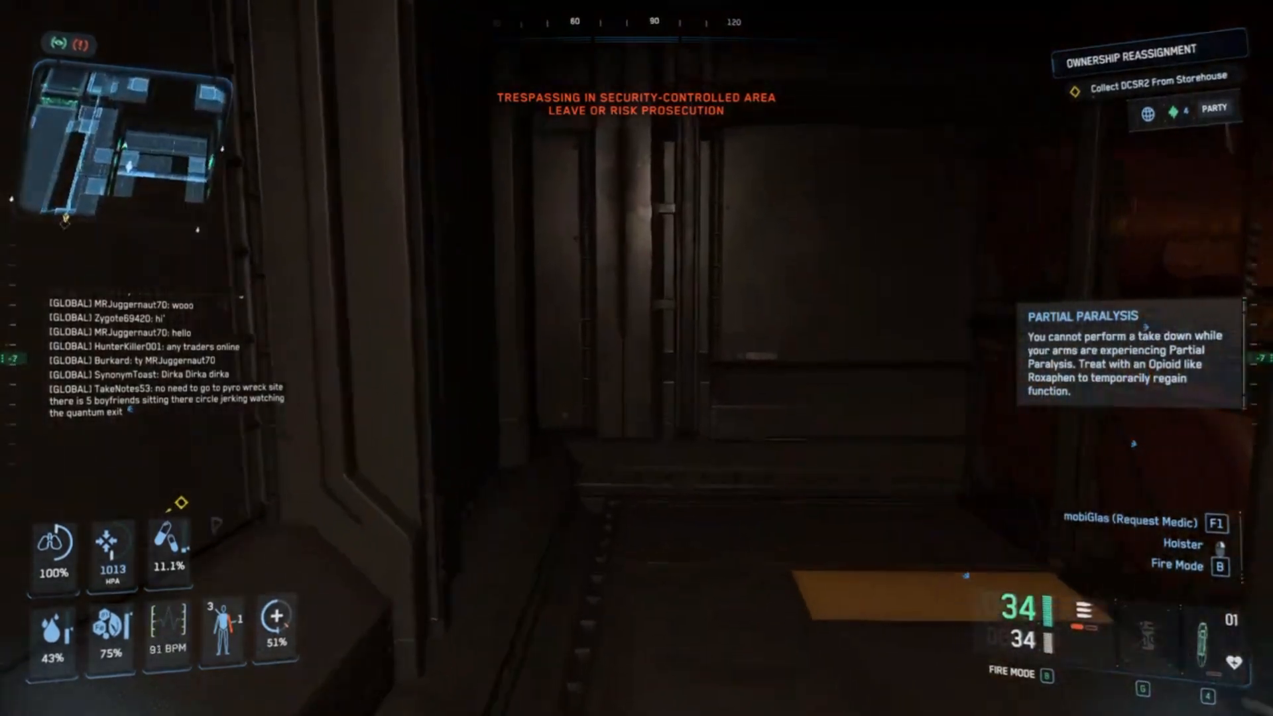
mouse_move(637, 358)
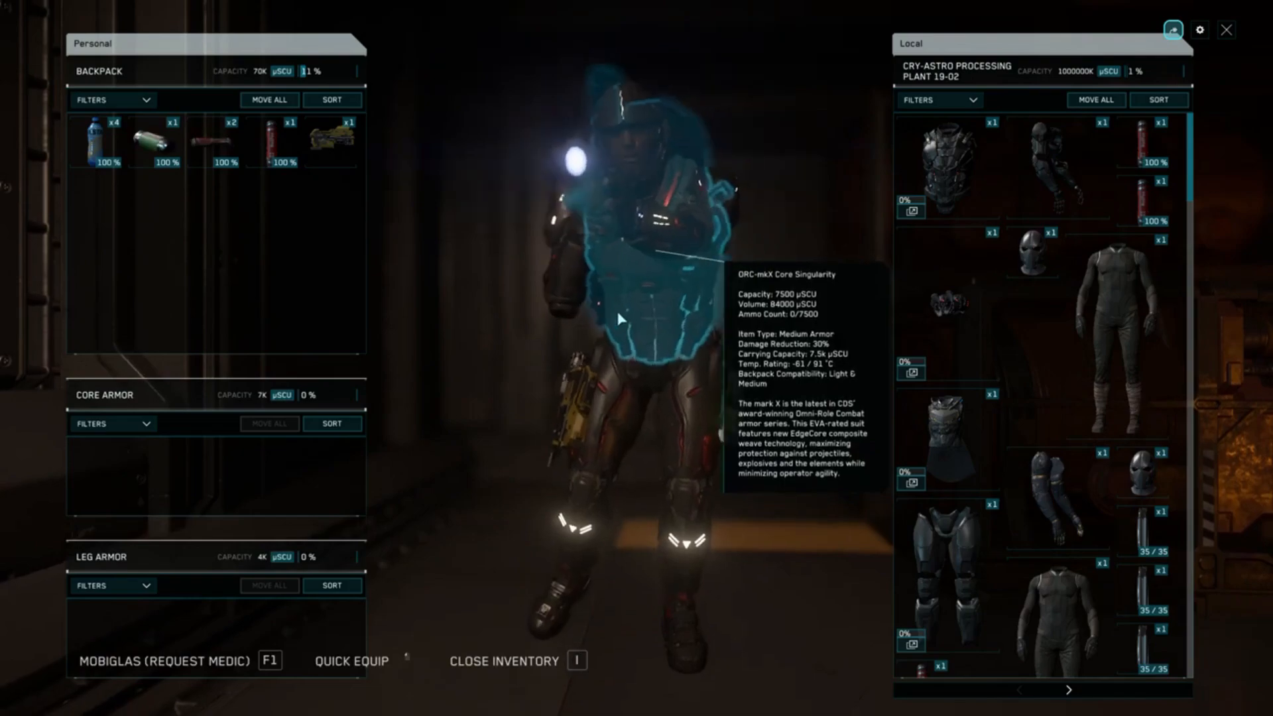
Step: Close the inventory to return to the processing plant corridor
key(i)
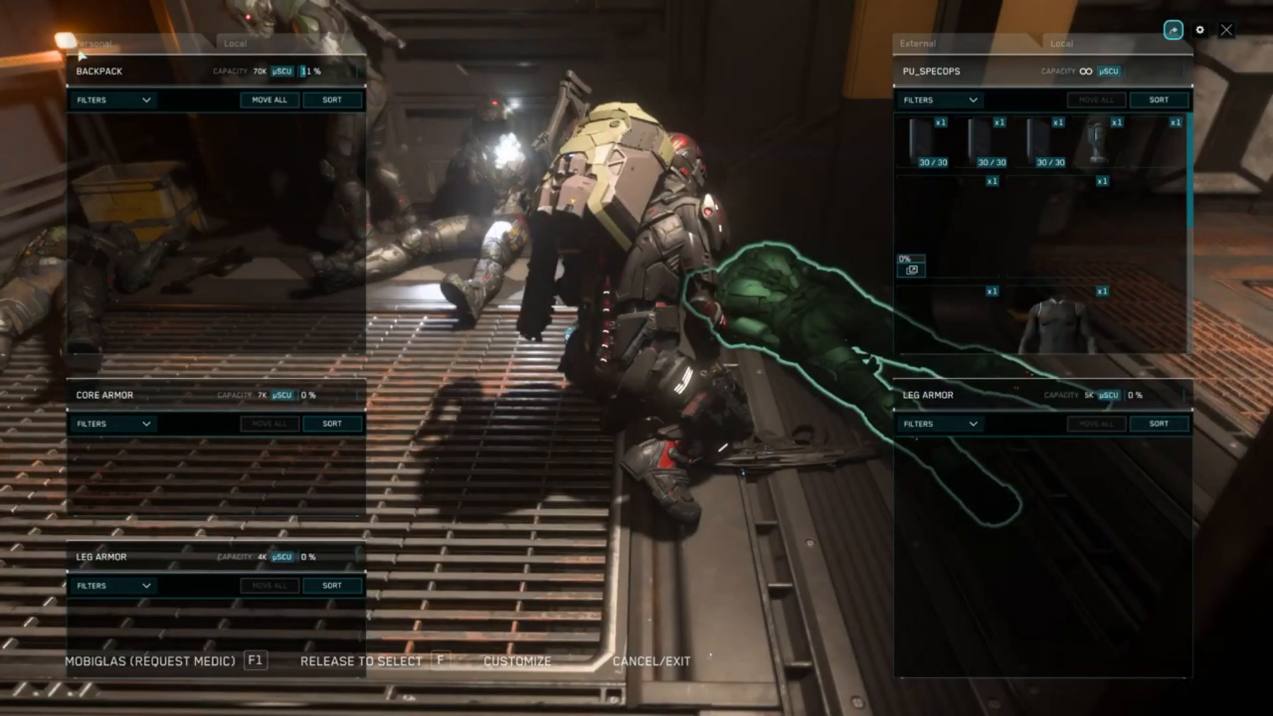
Step: Open the next downed body's inventory, strip it to underwear, then close the inventory
click(234, 43)
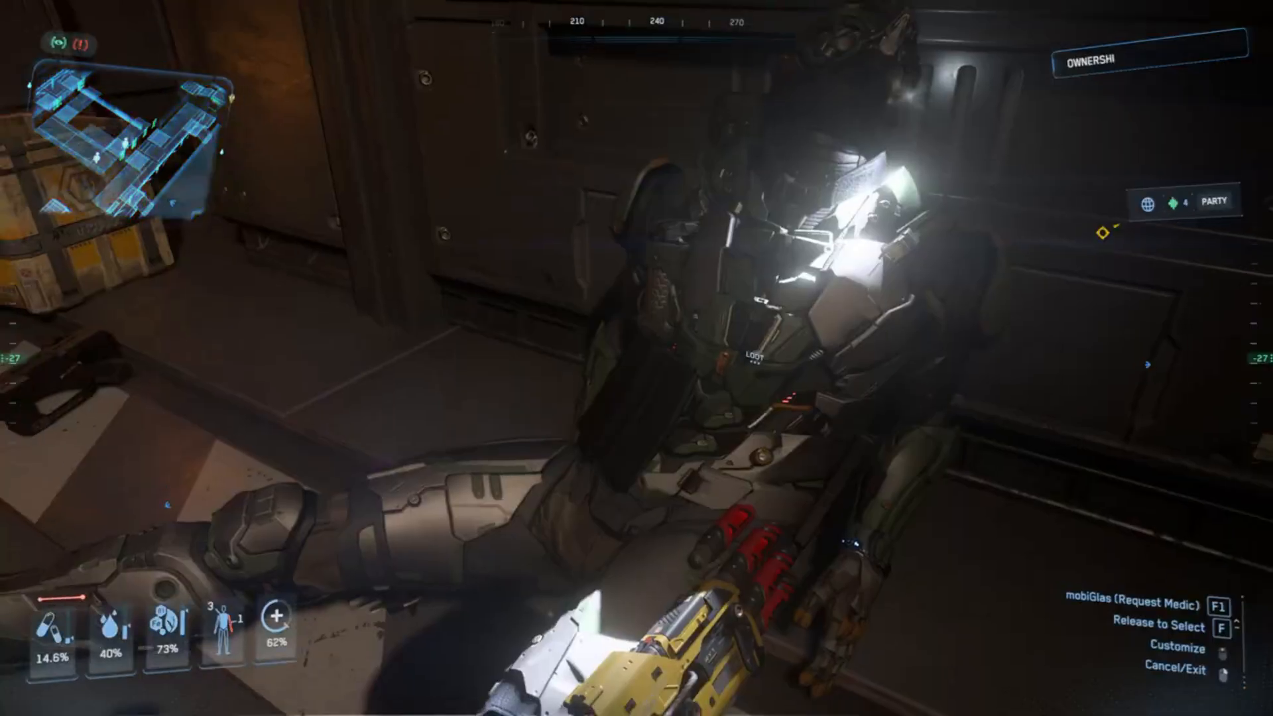
key(i)
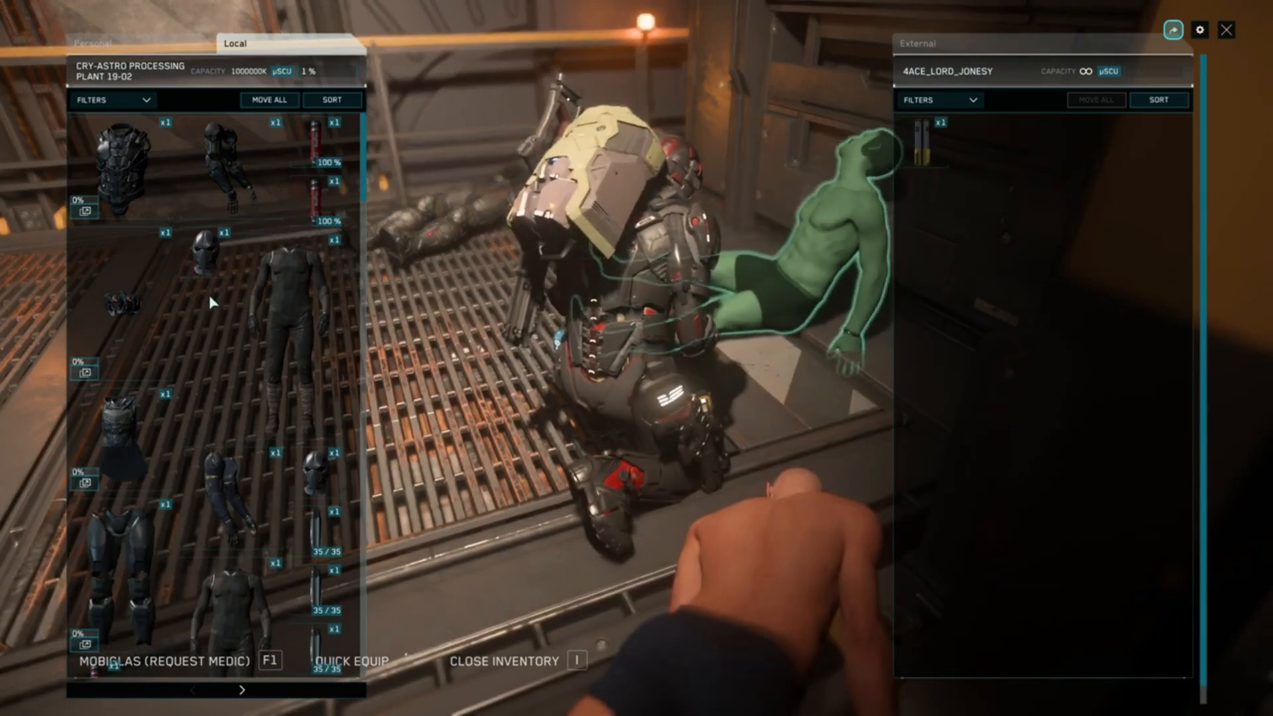
key(i)
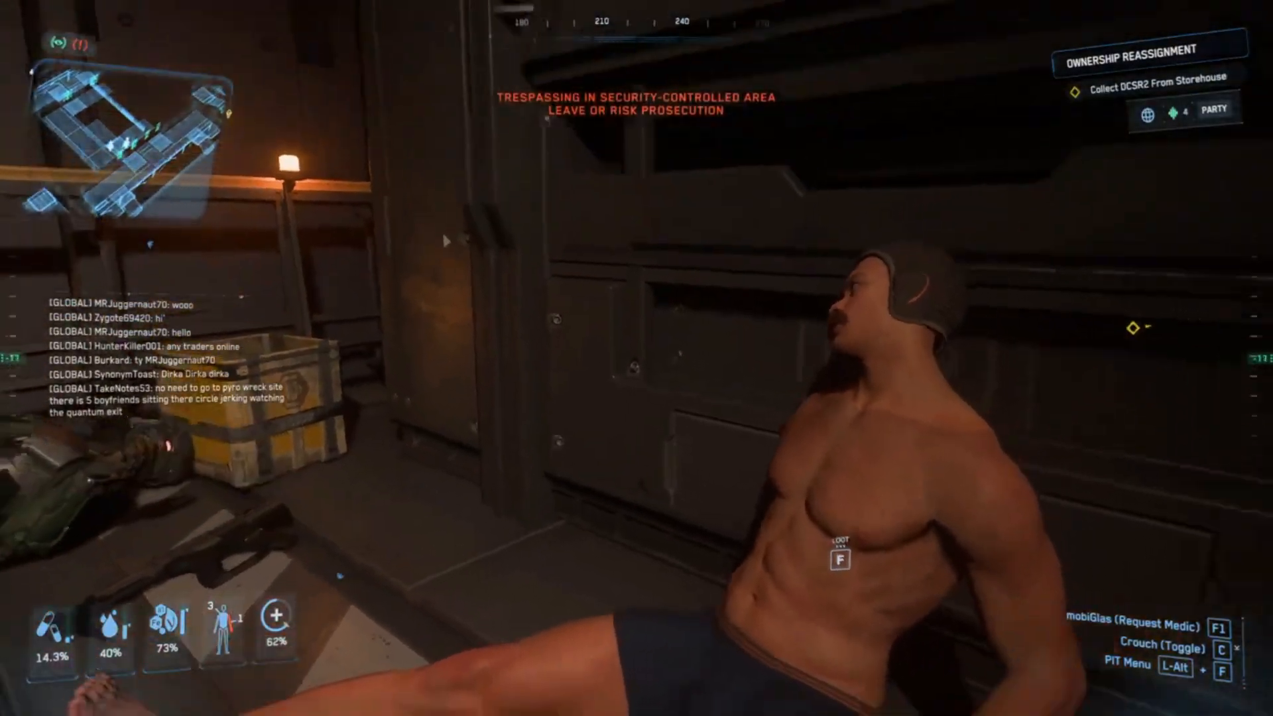